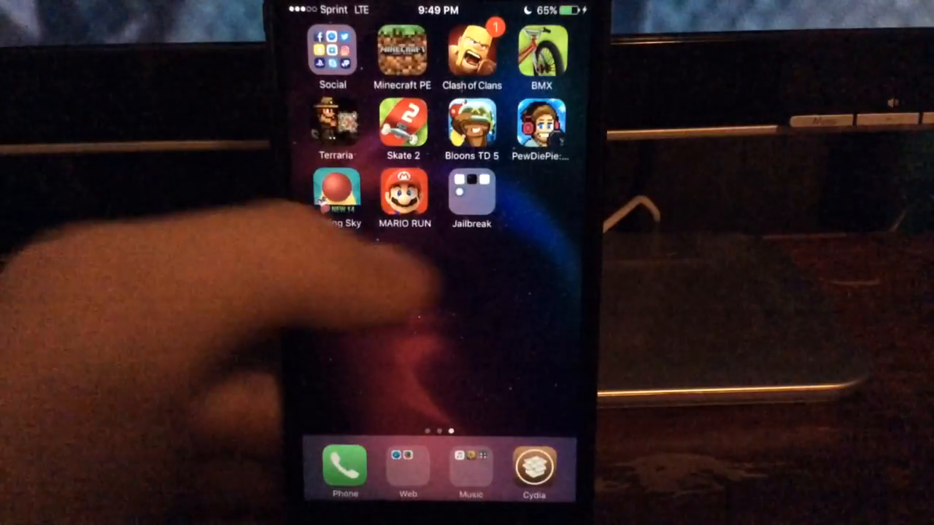
# Step: Launch Cydia from the Home Screen dock
pyautogui.click(471, 193)
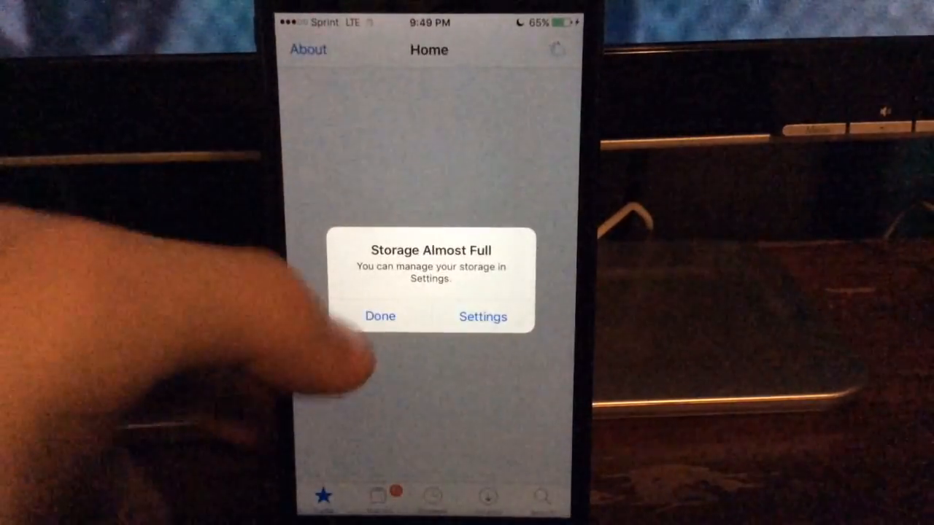
# Step: Dismiss the Storage Almost Full alert and open the Jailbreak folder showing SUBSTRATE
pyautogui.click(380, 316)
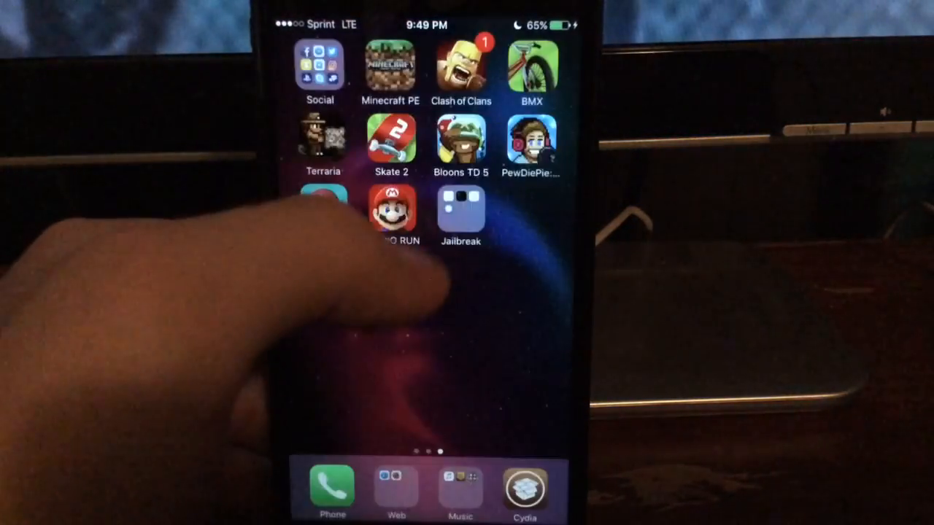
pyautogui.click(461, 212)
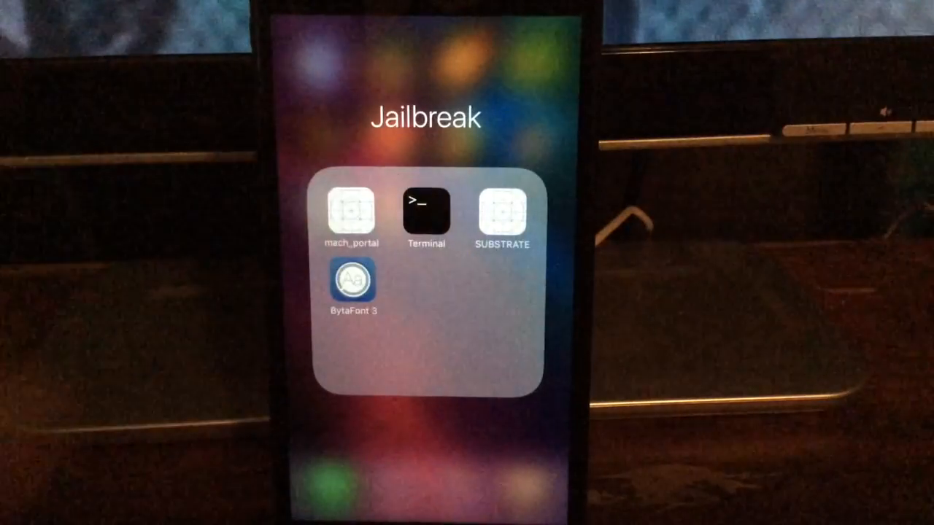